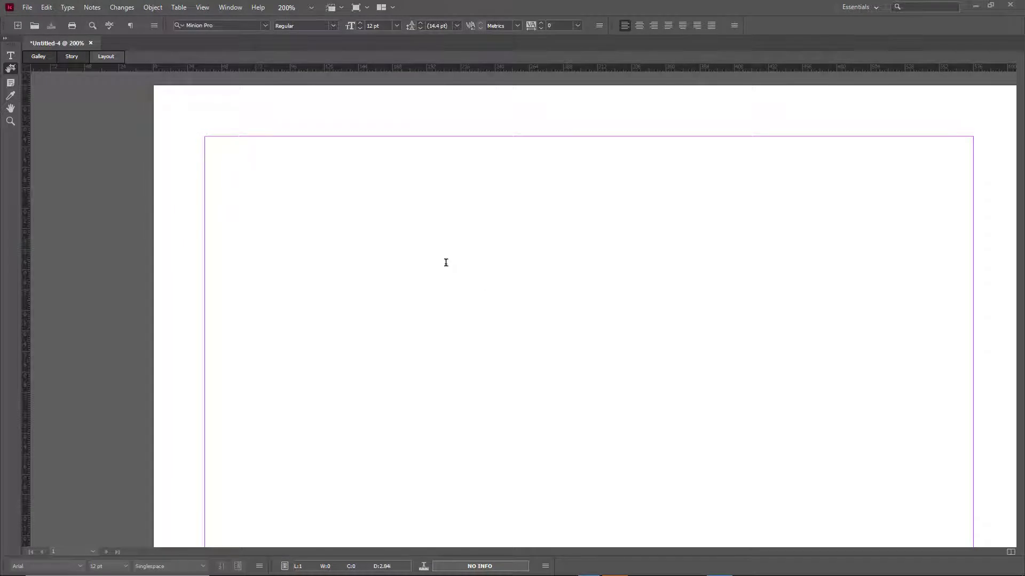
Place the cursor in the empty text frame and select 21.jpg from the Images folder to place.
left_click(207, 141)
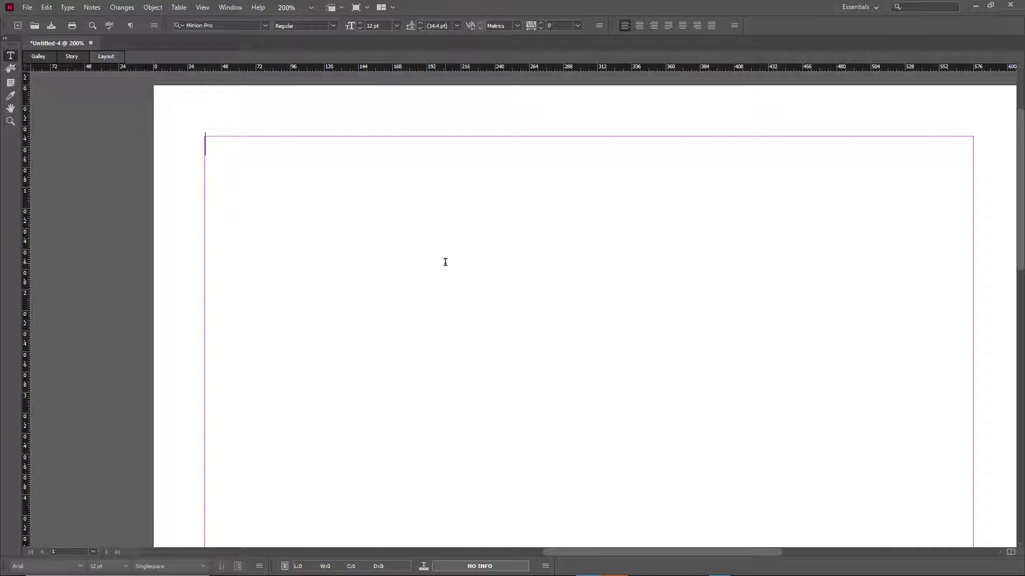
left_click(27, 7)
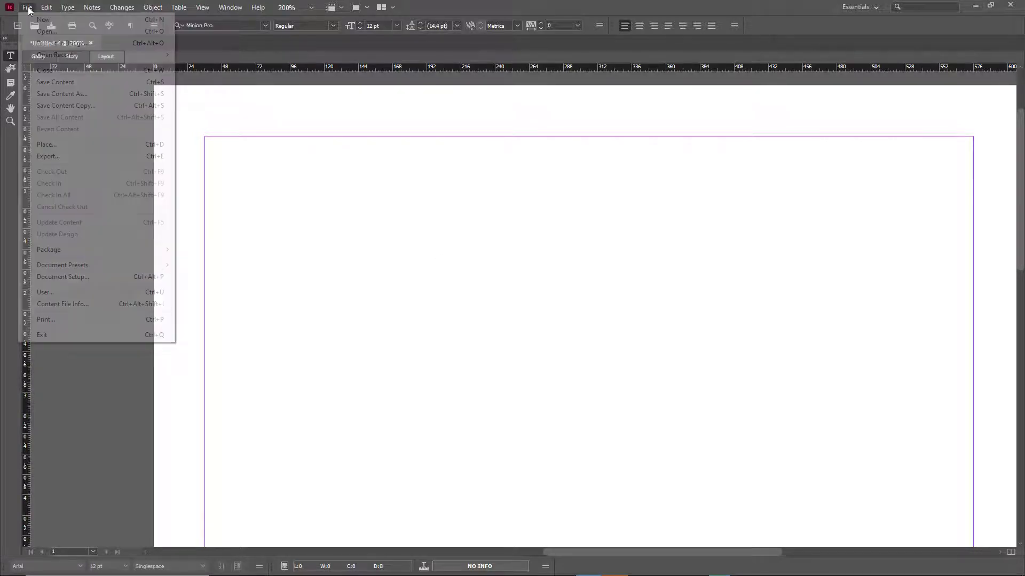
mouse_move(46, 31)
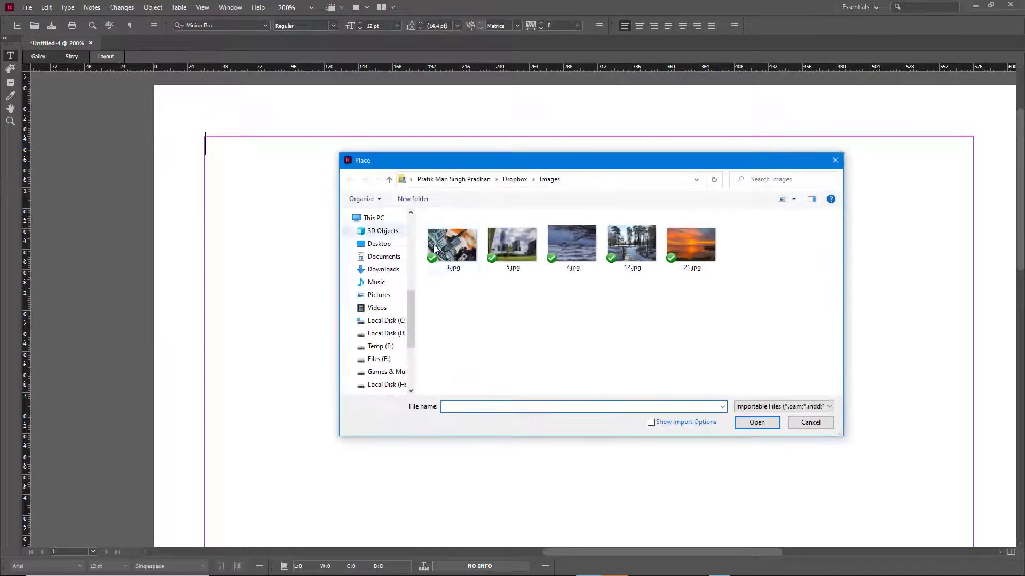
left_click(512, 245)
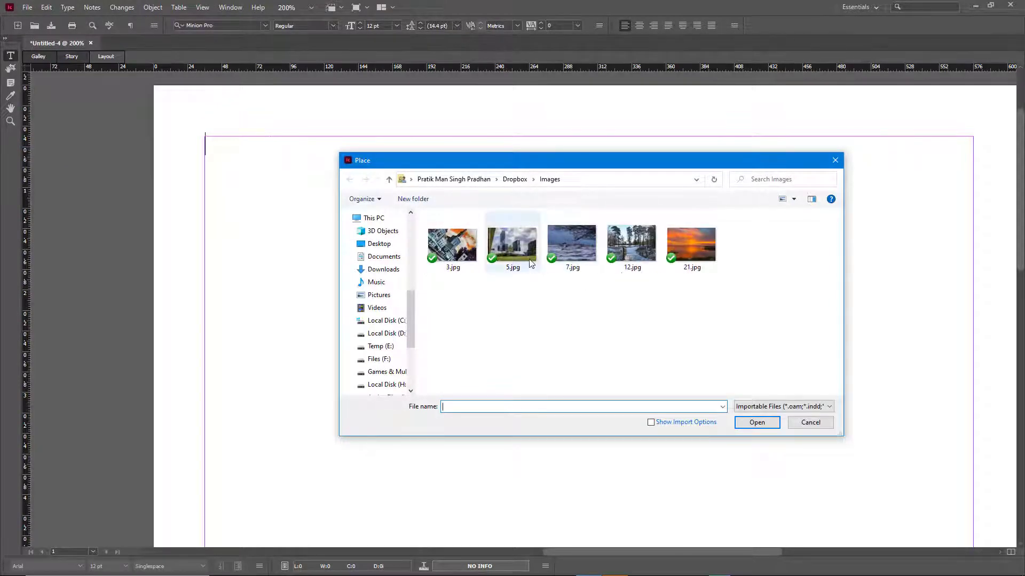
left_click(690, 243)
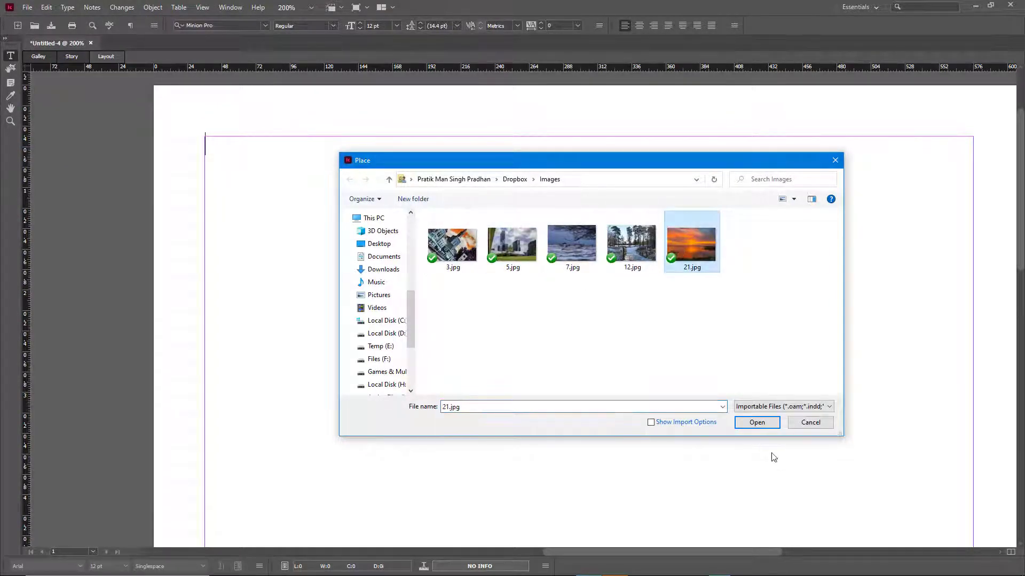
Confirm placement so 21.jpg lands as an image frame at the top of the page.
left_click(756, 422)
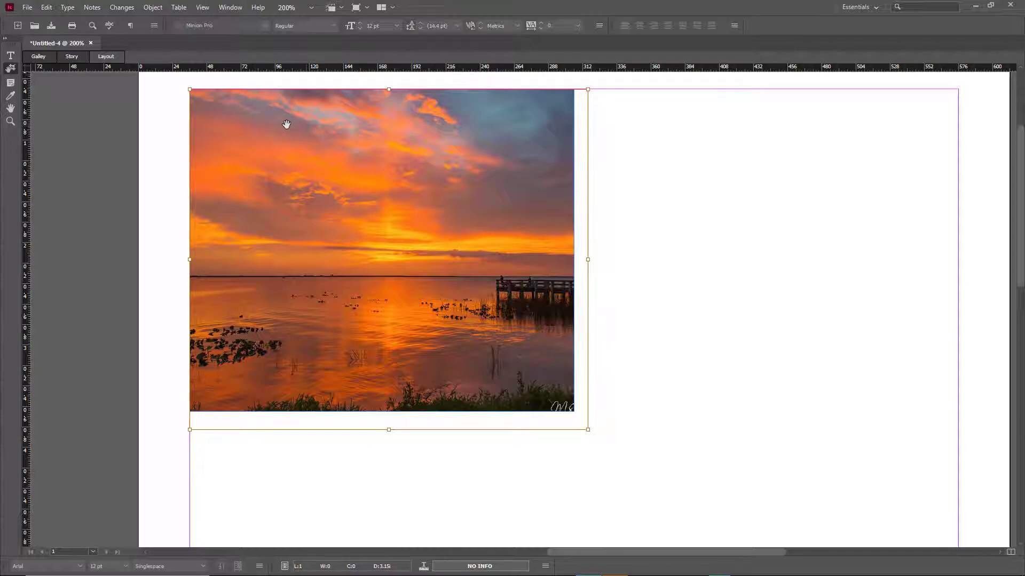
Open the placed 21.jpg in Windows Photos with Edit Original.
left_click(46, 7)
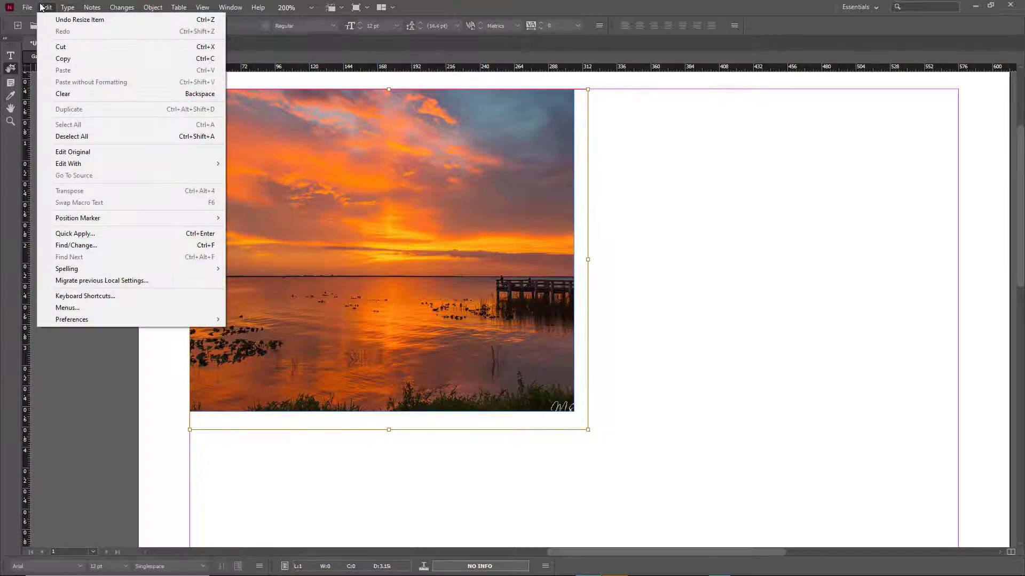
mouse_move(73, 151)
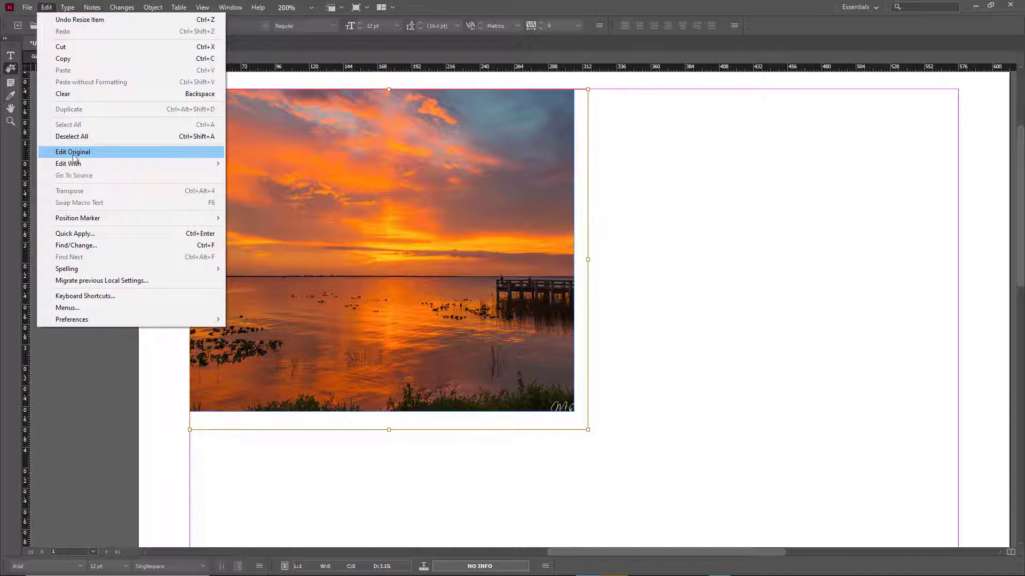
mouse_move(67, 163)
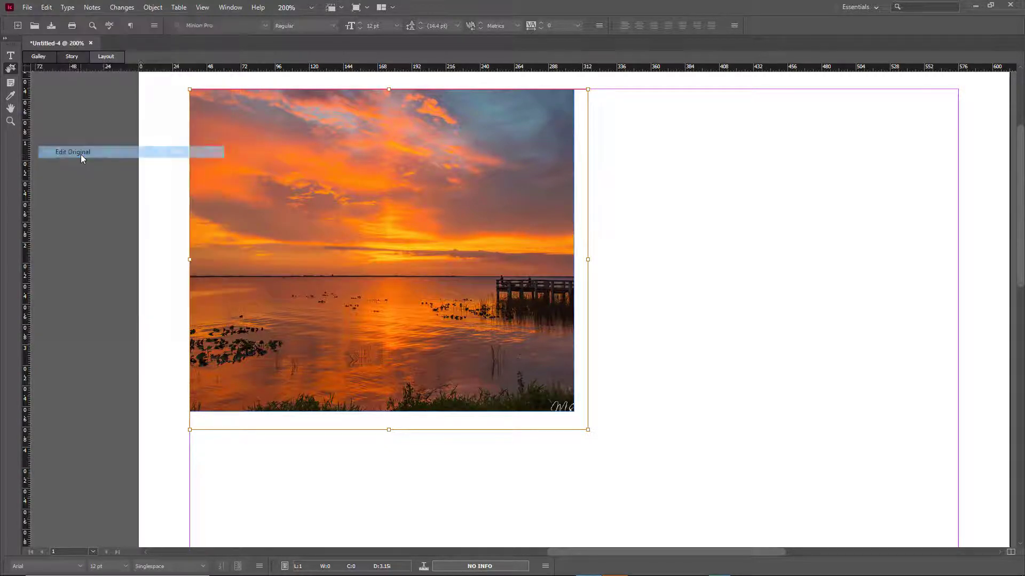
left_click(72, 152)
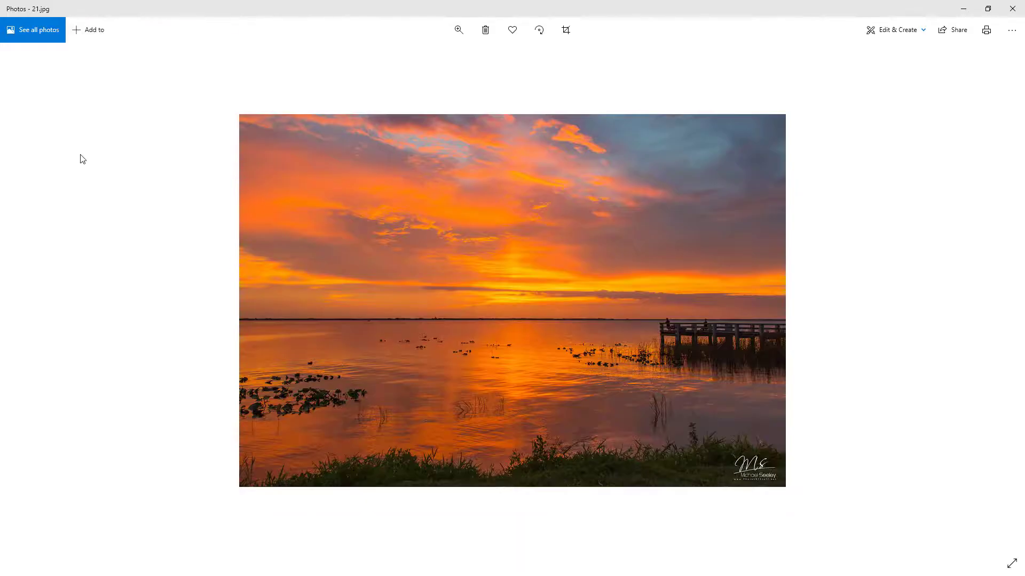
mouse_move(320, 70)
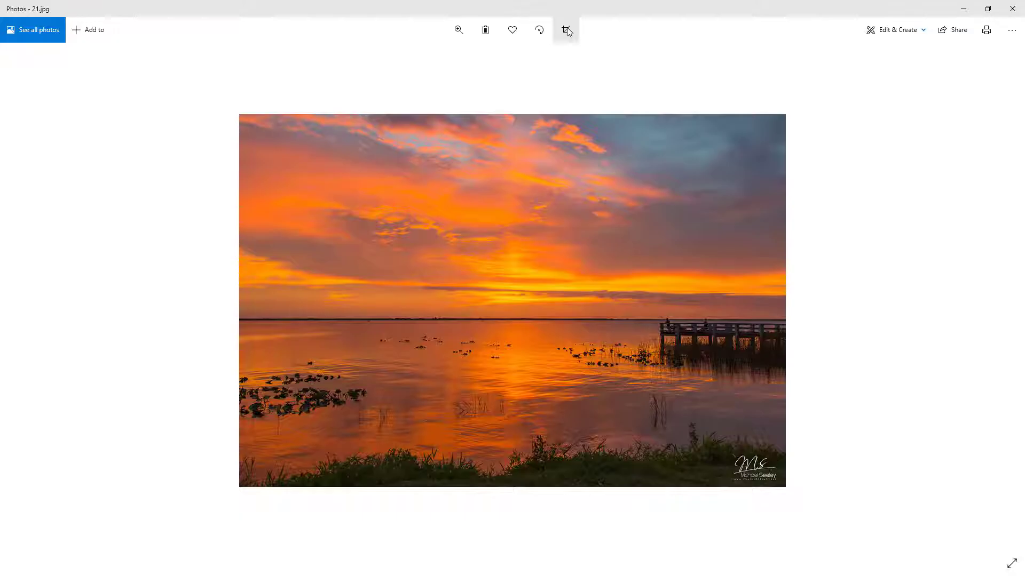
Rotate the sunset photo twice in the crop and rotate view.
left_click(567, 30)
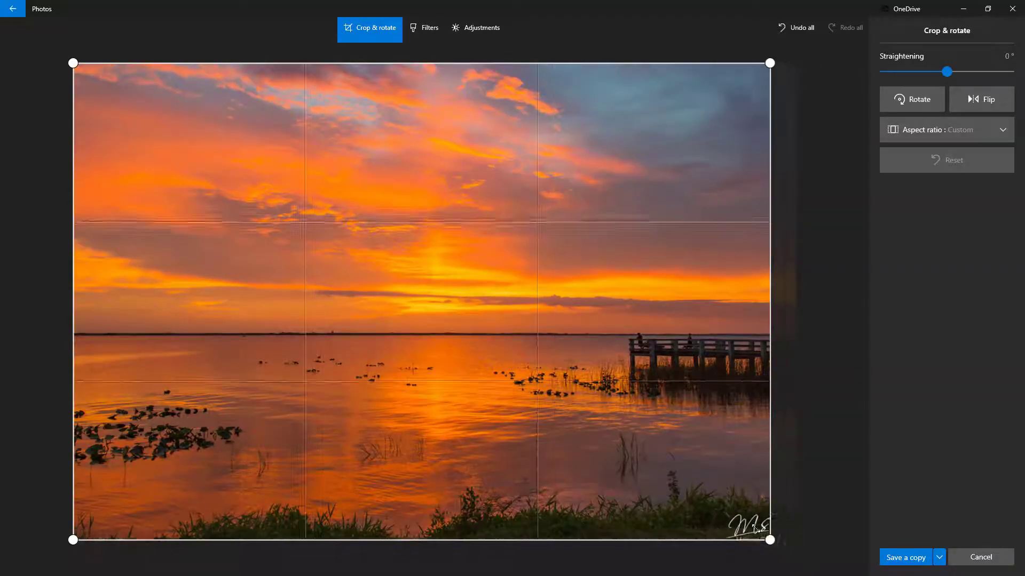
left_click(911, 98)
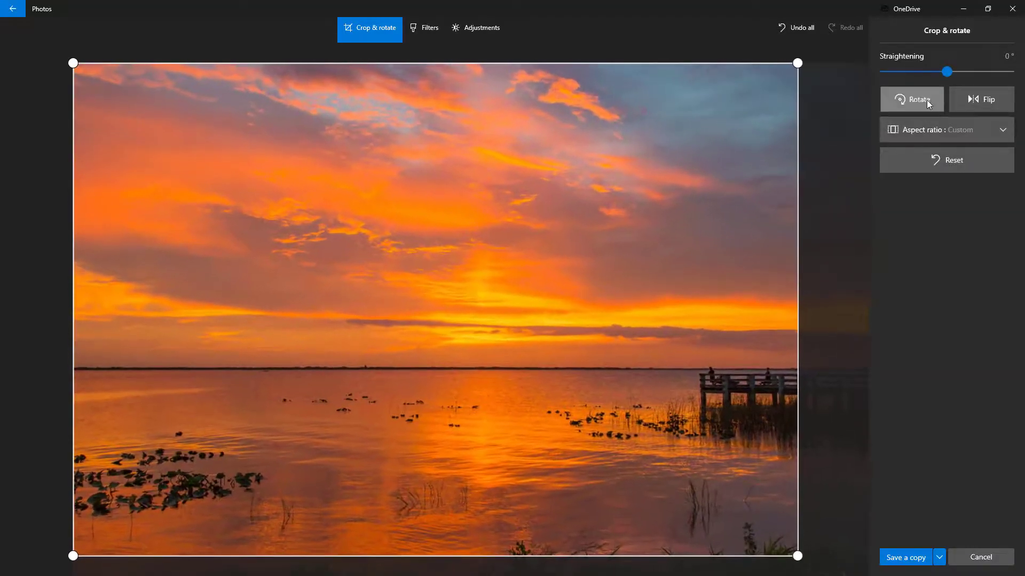
left_click(911, 100)
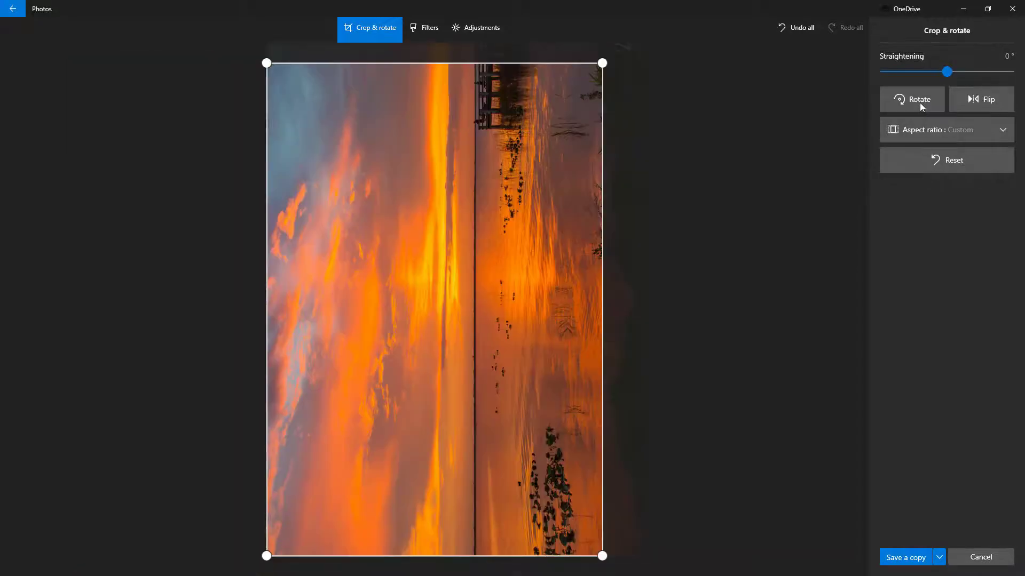
Apply the Arctic filter and save the result as a copy.
left_click(424, 27)
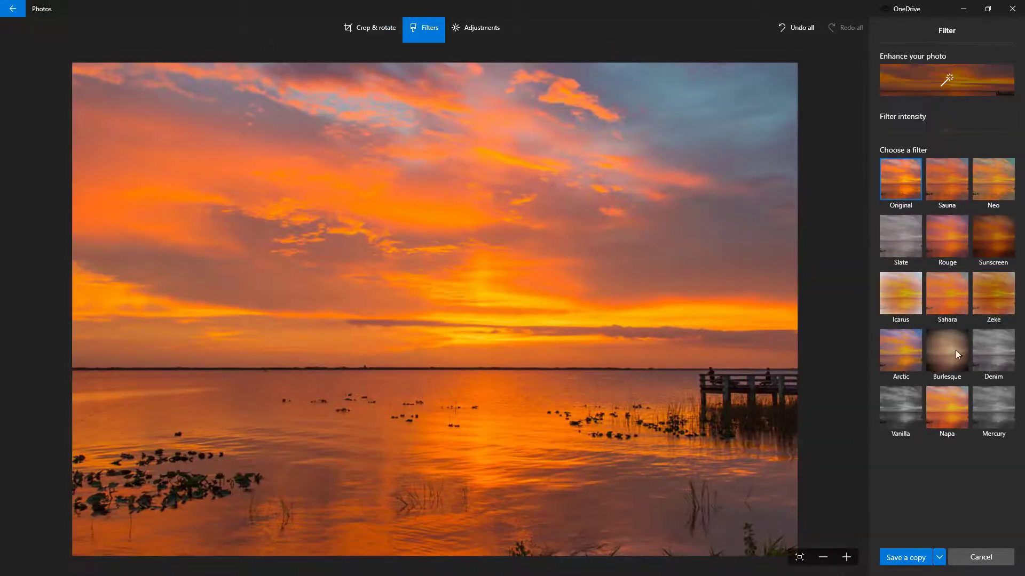
left_click(900, 349)
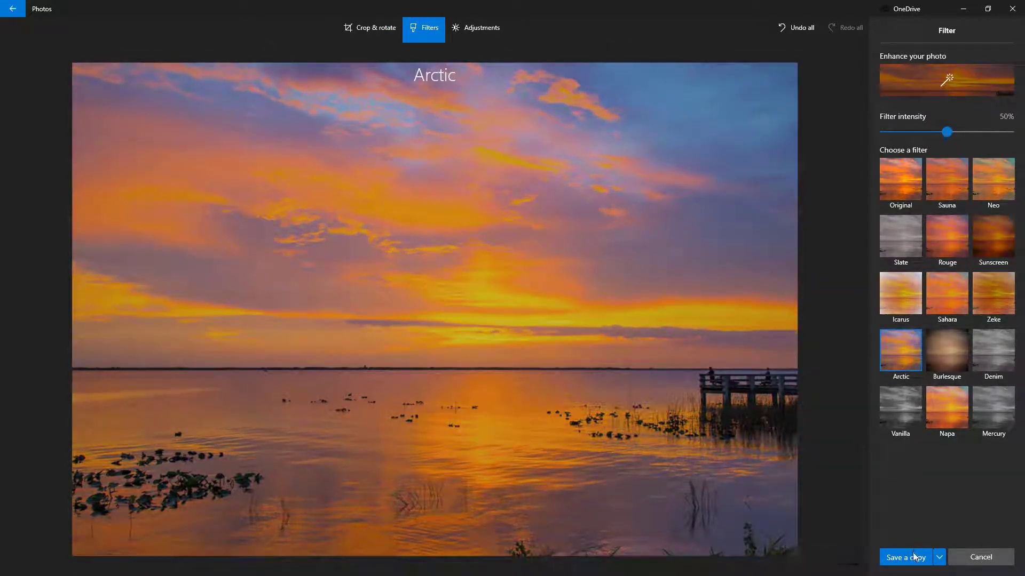
mouse_move(946, 461)
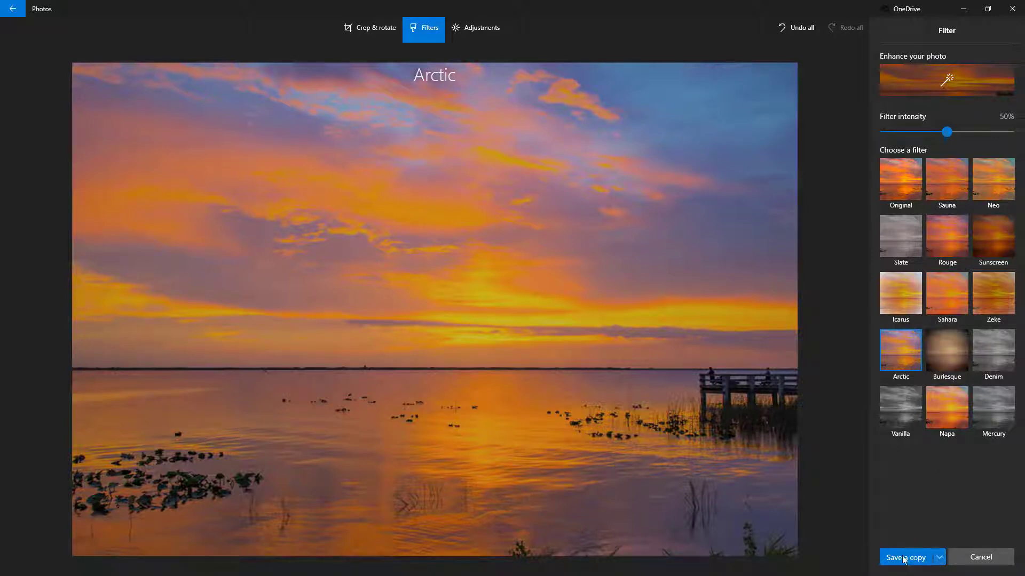
left_click(905, 558)
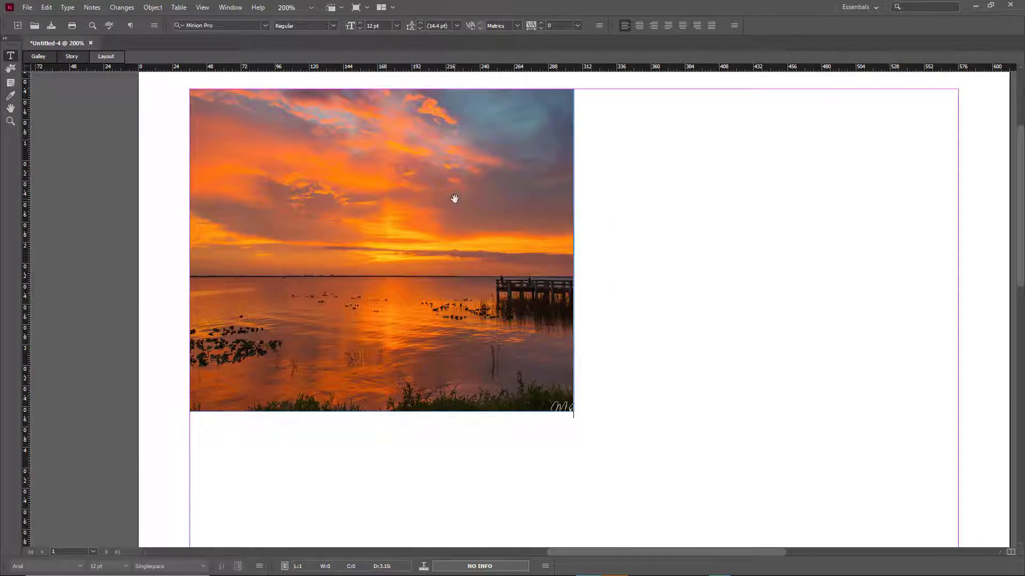
Select the photo and update the modified 21.jpg link from the Links panel.
left_click(454, 198)
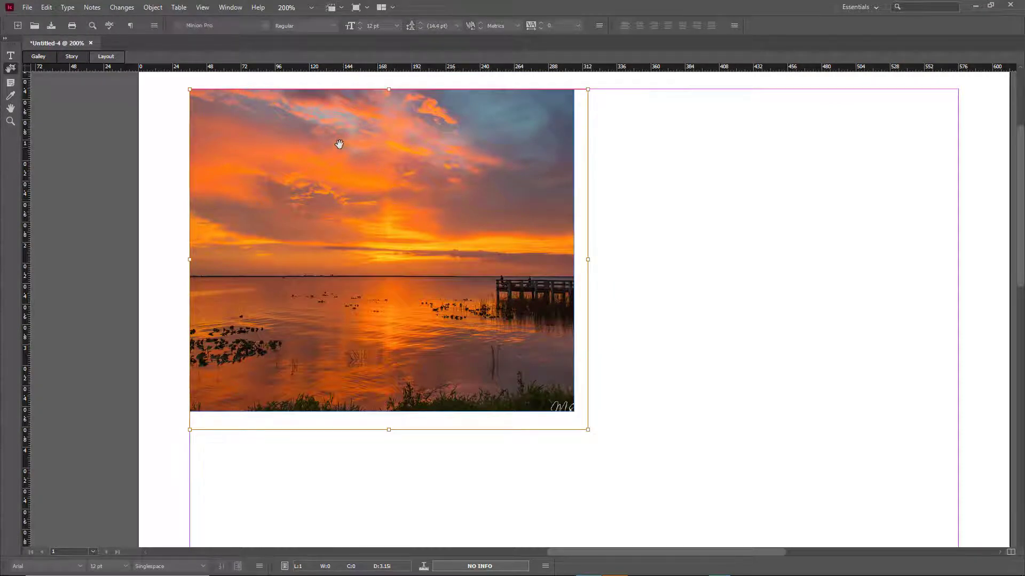
mouse_move(230, 7)
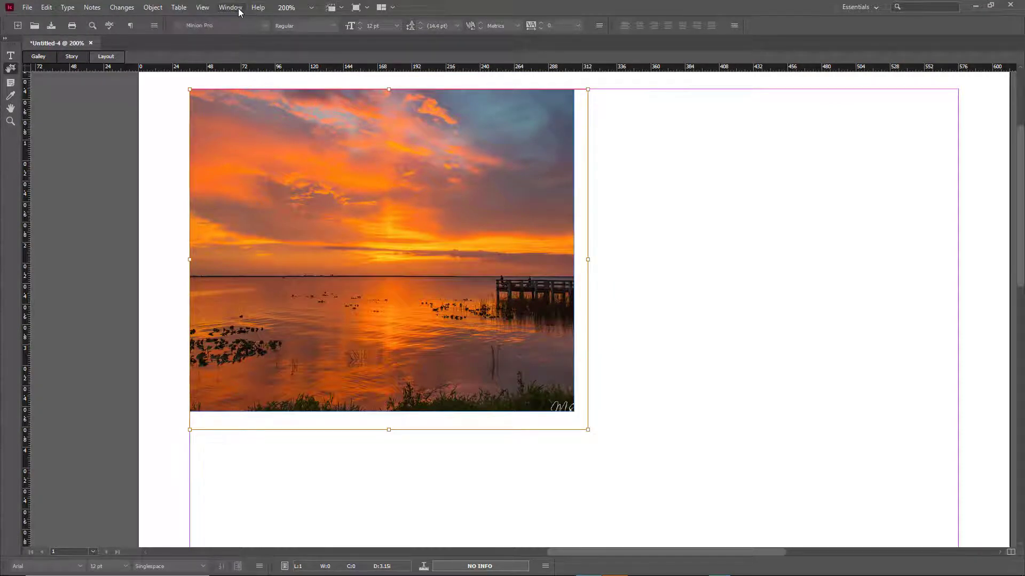
left_click(230, 7)
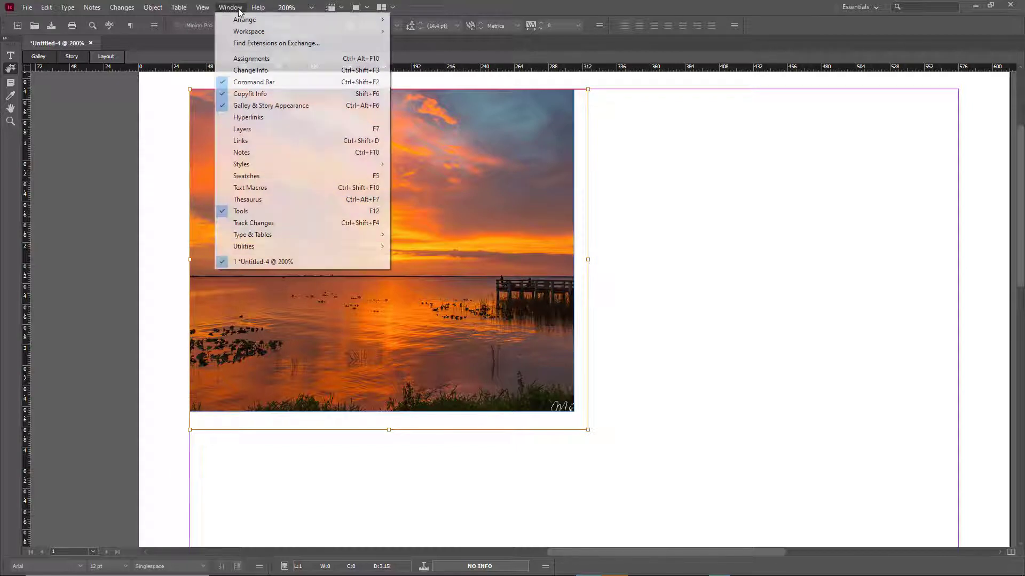
left_click(240, 140)
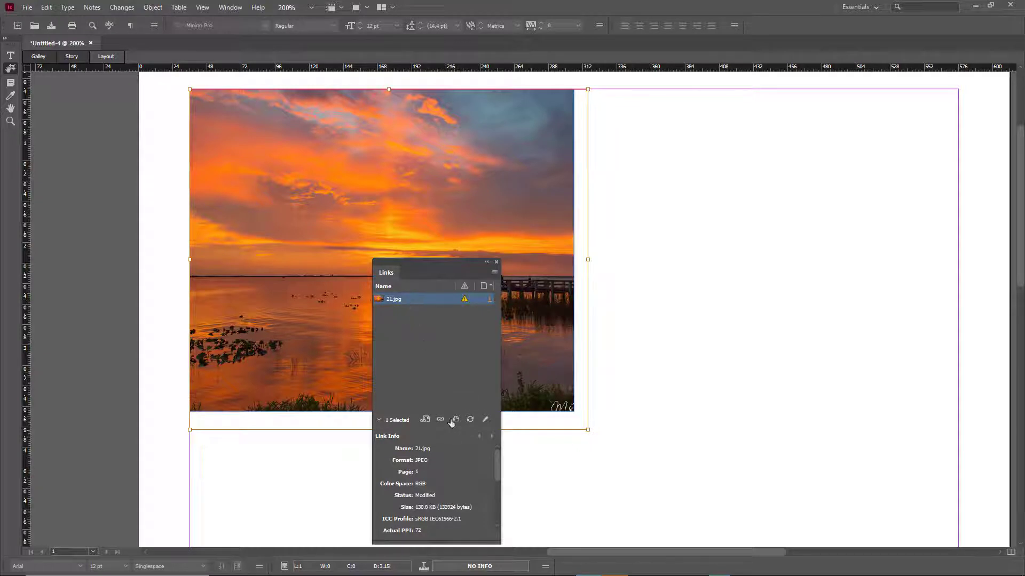
left_click(470, 420)
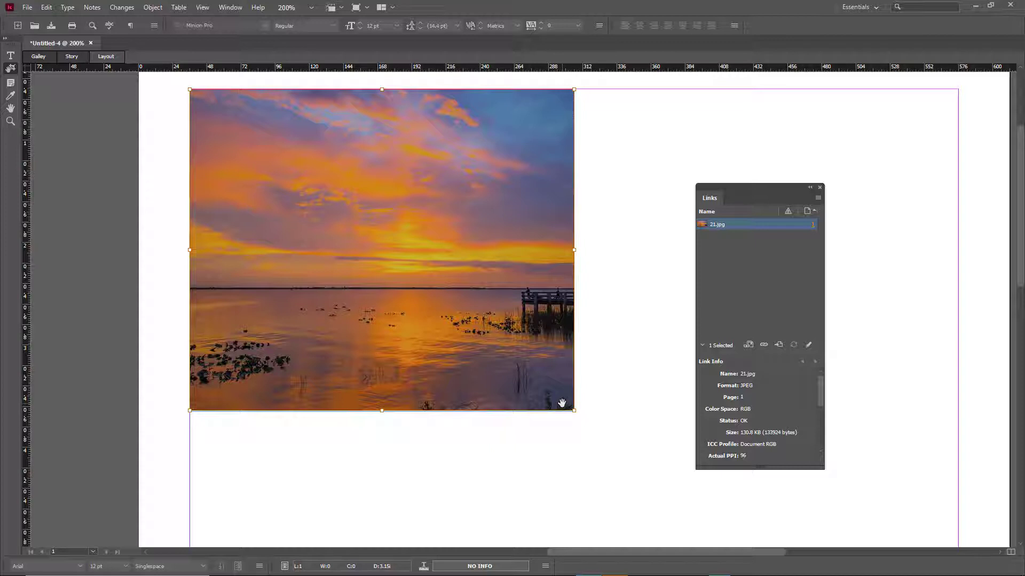
mouse_move(509, 370)
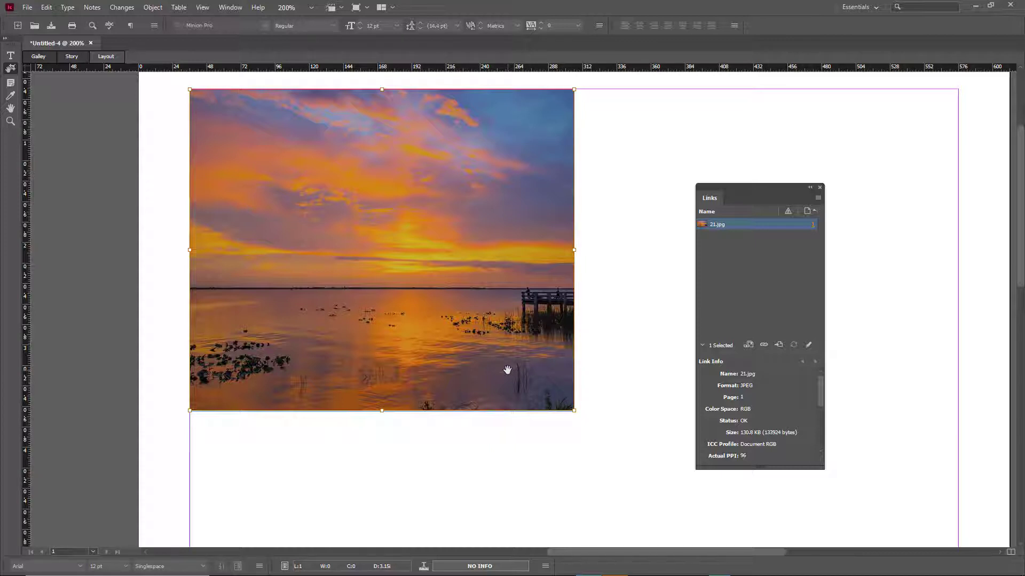
Bring up the Edit menu to send the sunset photo to Adobe Photoshop 2020.
left_click(45, 7)
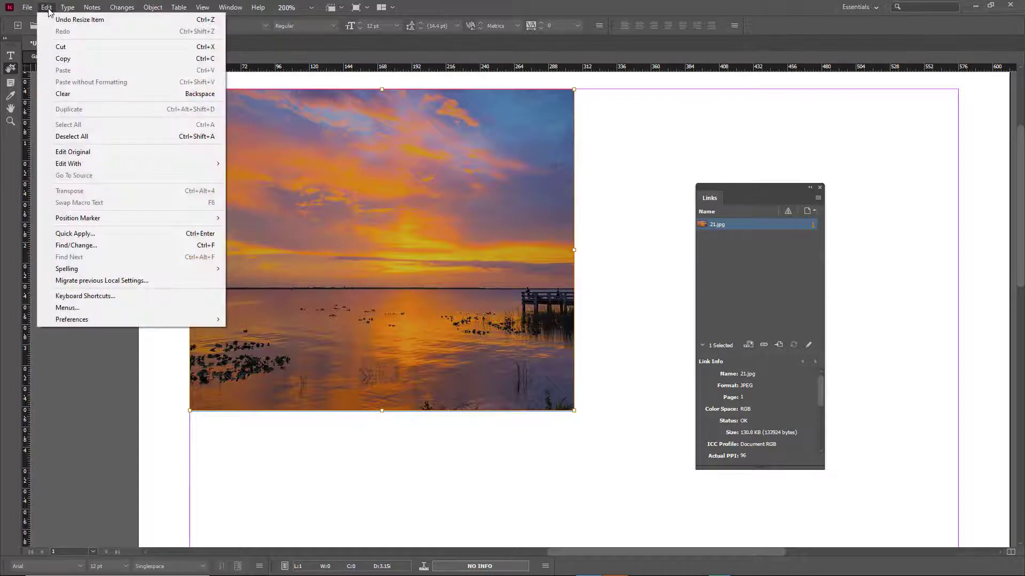
mouse_move(68, 164)
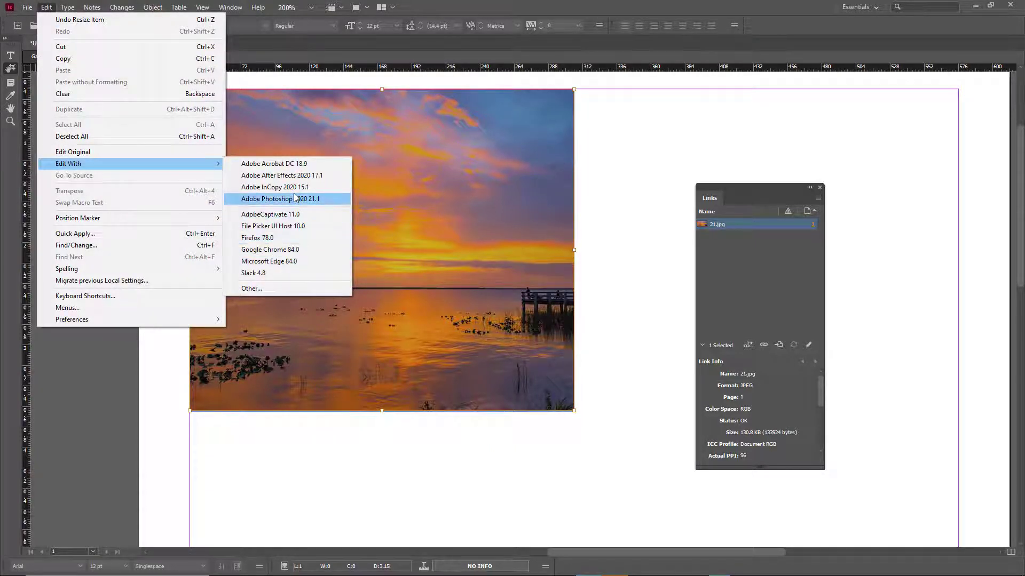
mouse_move(270, 214)
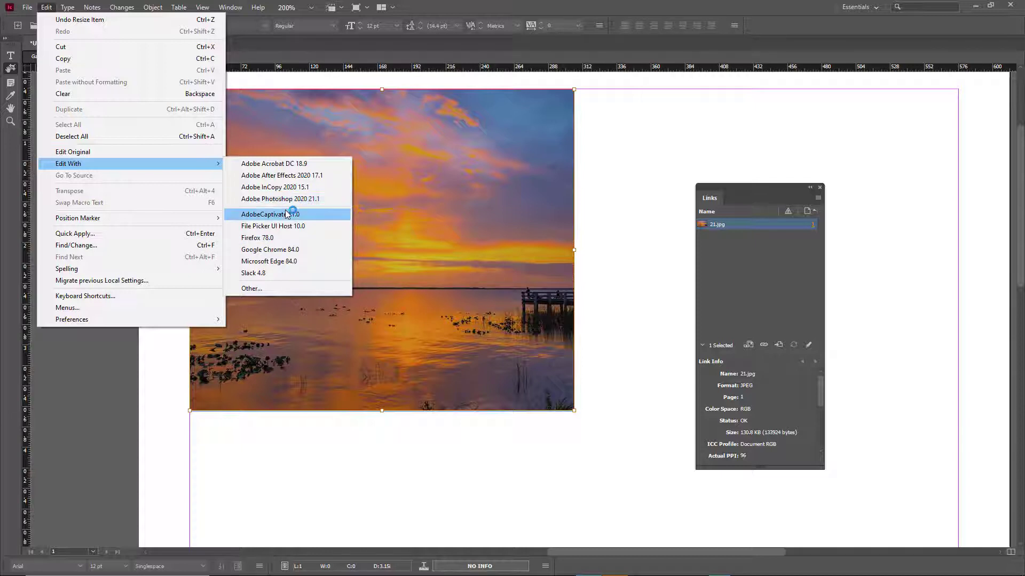
mouse_move(280, 198)
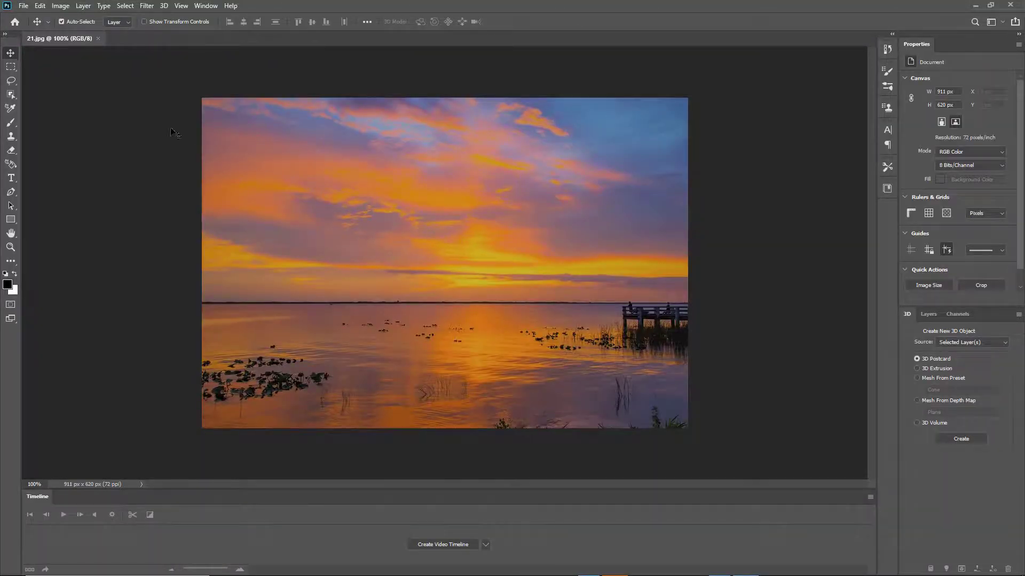
Apply Levels with the white input slider moved to 181.
left_click(61, 6)
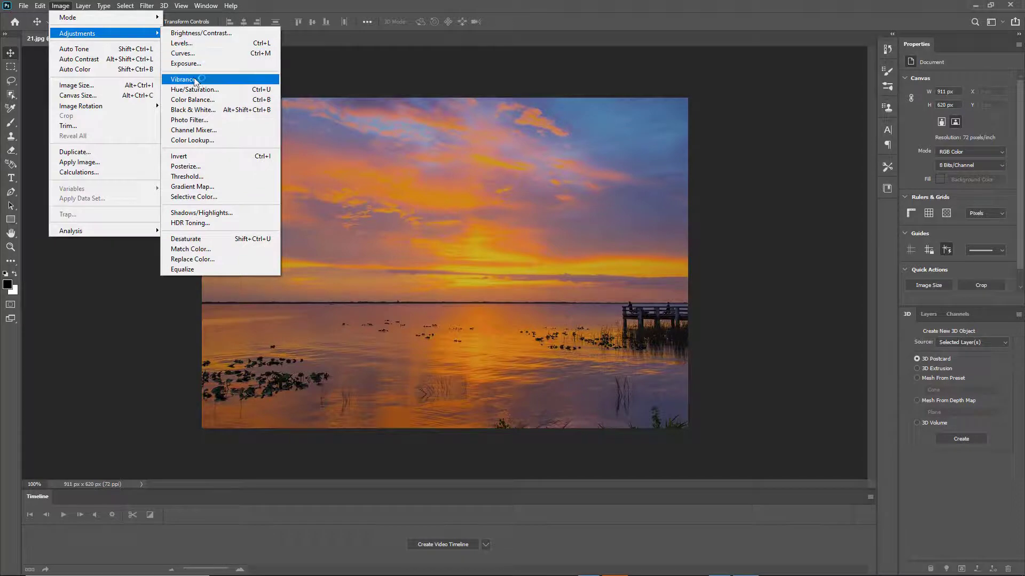
left_click(181, 42)
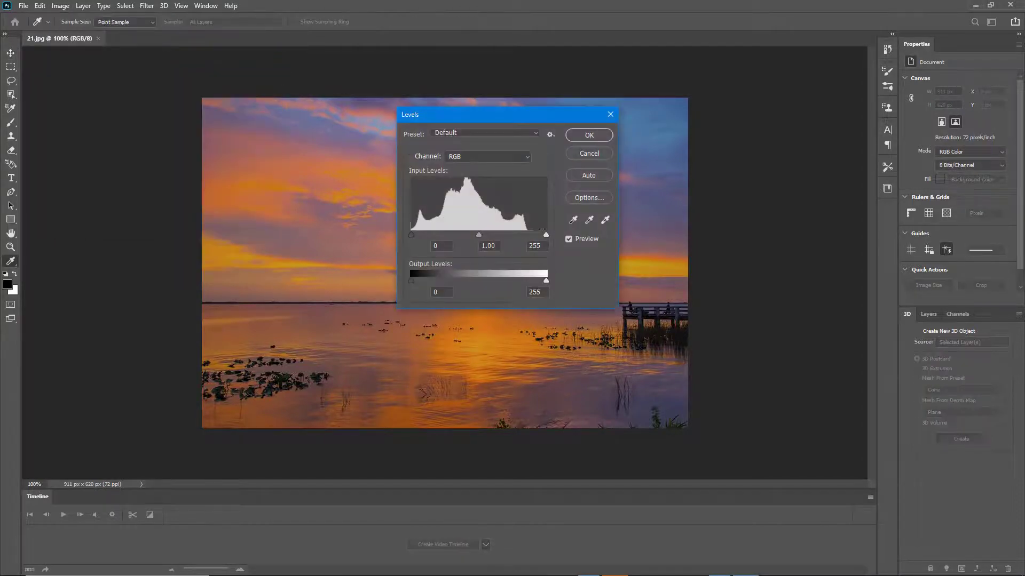
left_click_drag(545, 233, 506, 234)
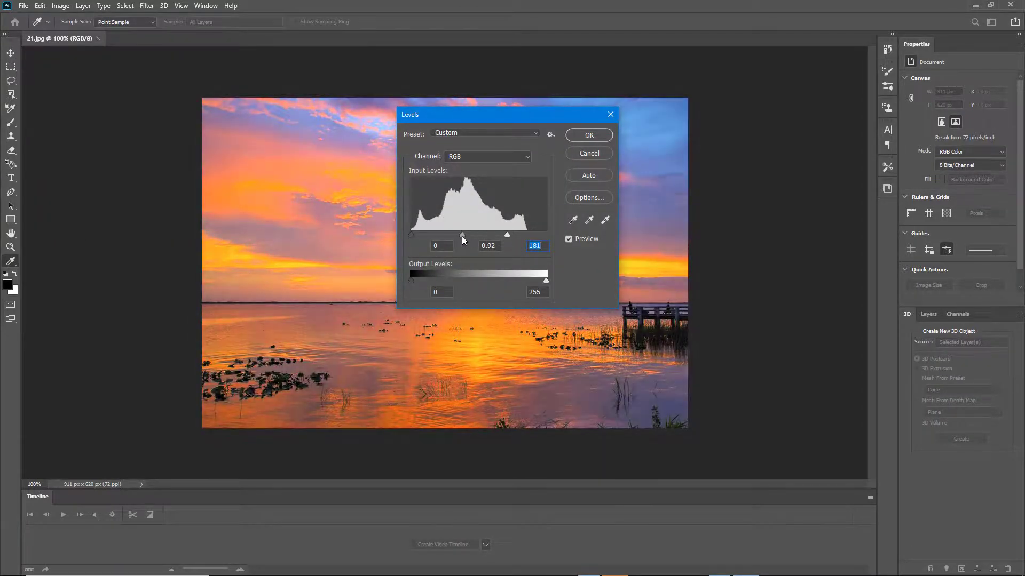
left_click(588, 134)
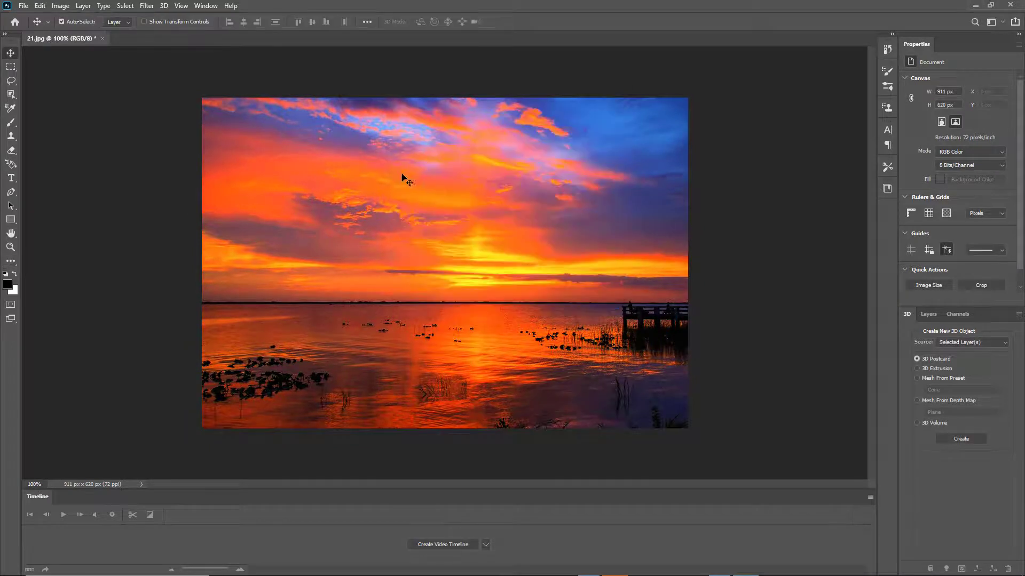
Use Hue/Saturation on Blues with Hue about +62 to turn the sky purple.
left_click(60, 5)
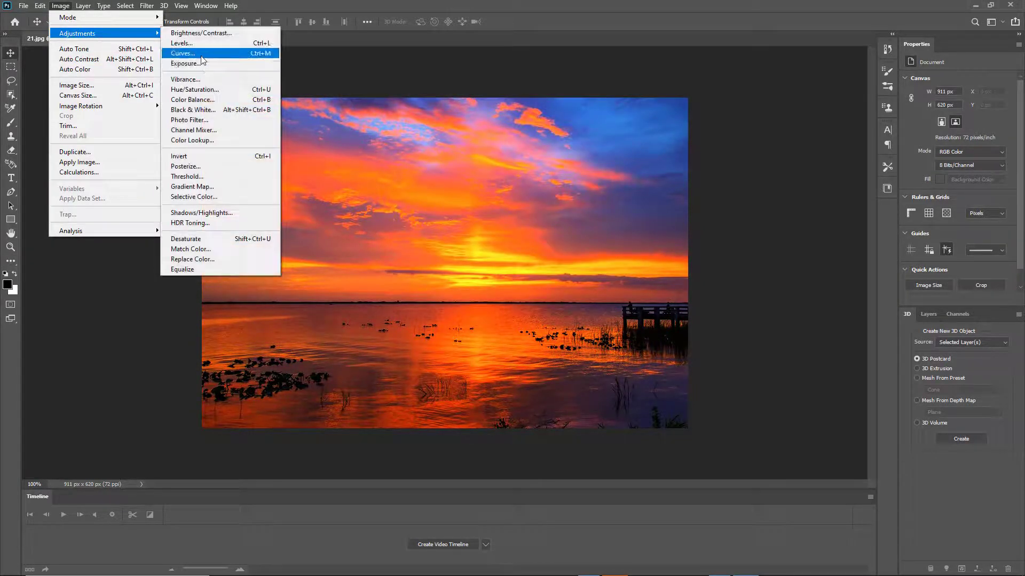
left_click(195, 89)
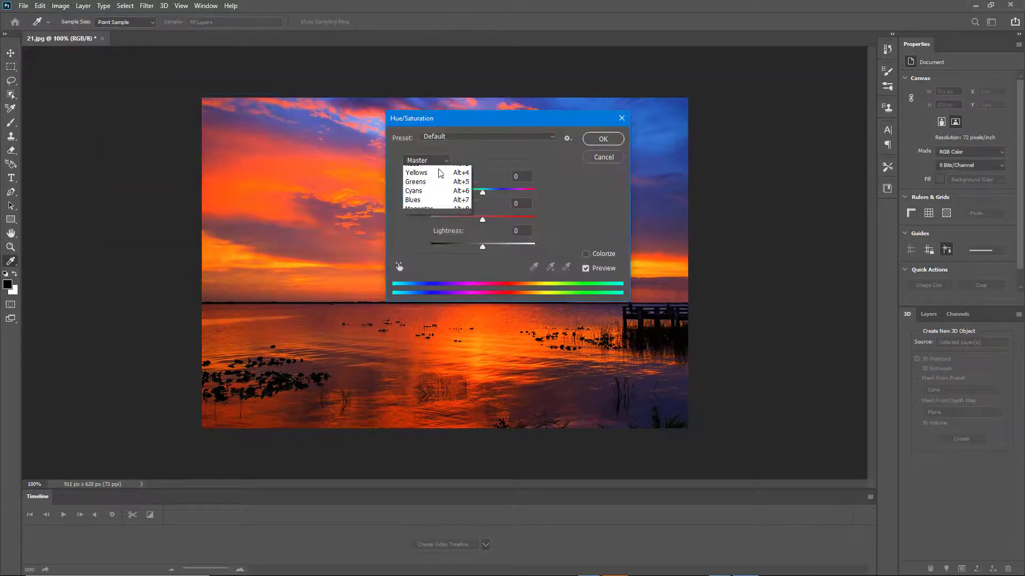
left_click(413, 200)
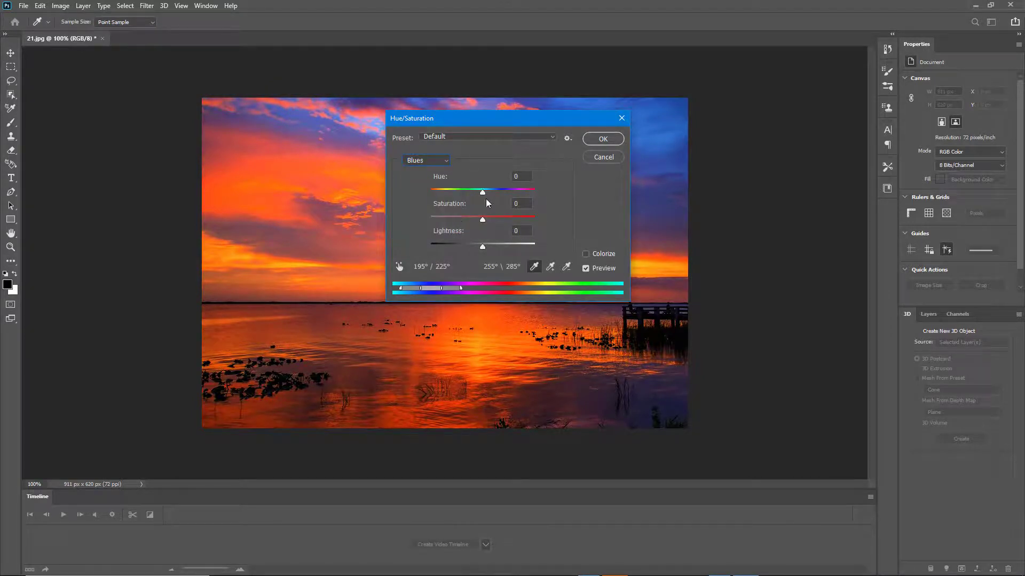
left_click_drag(483, 189, 468, 190)
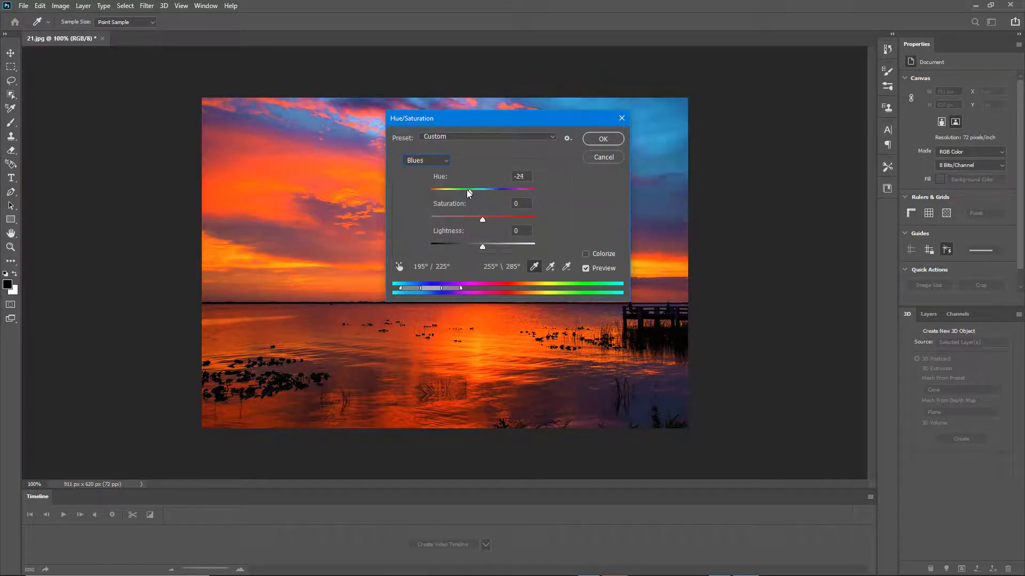
left_click_drag(461, 189, 516, 189)
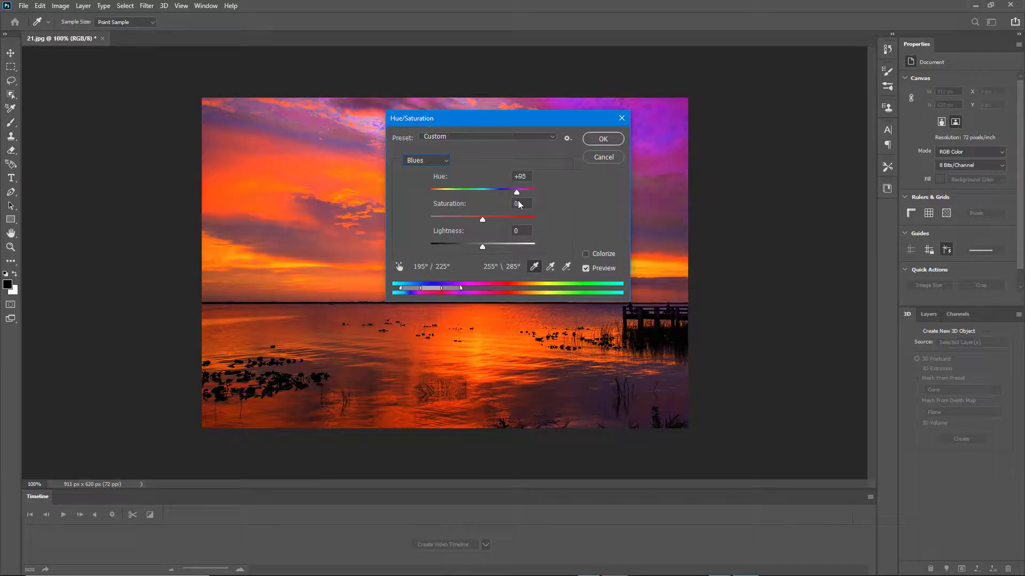
left_click_drag(515, 191, 509, 192)
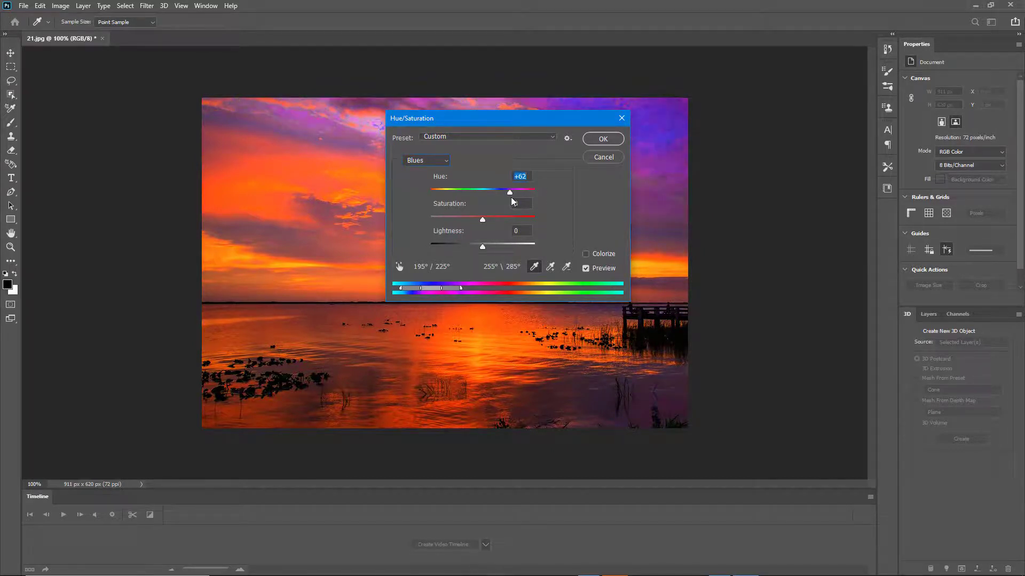
left_click(602, 138)
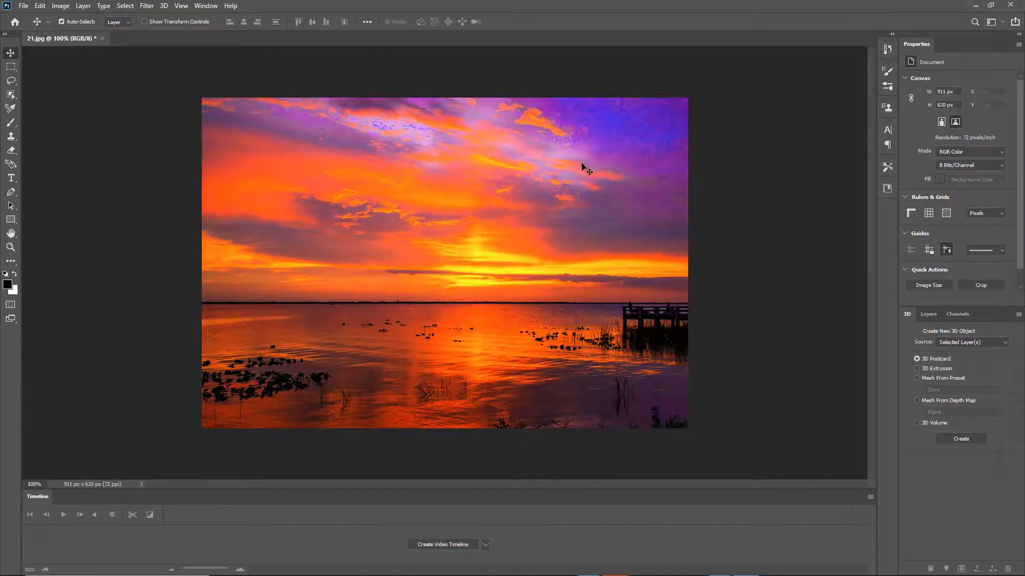
mouse_move(573, 174)
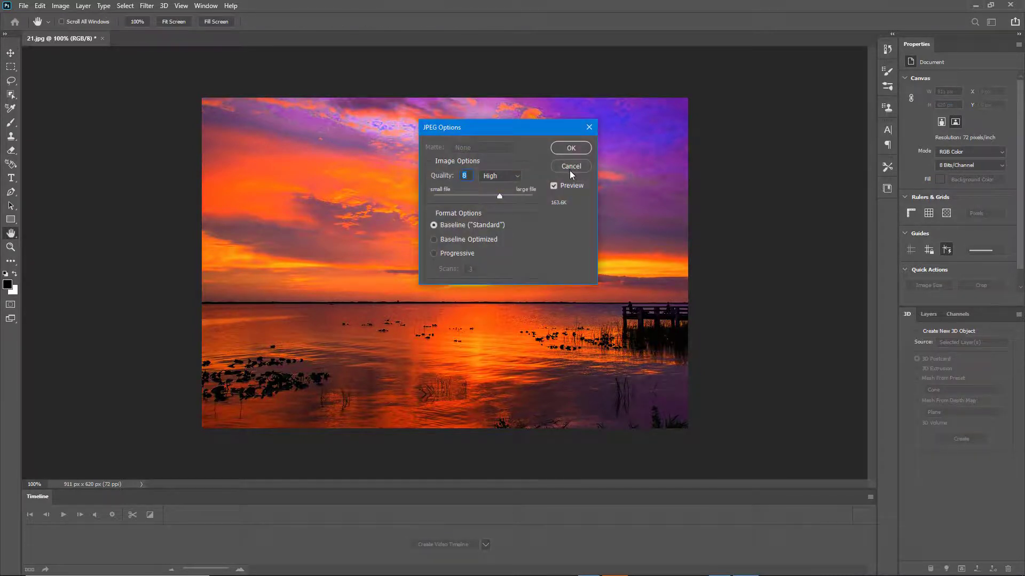
Confirm the JPEG Options to save the photo over 21.jpg.
left_click(570, 148)
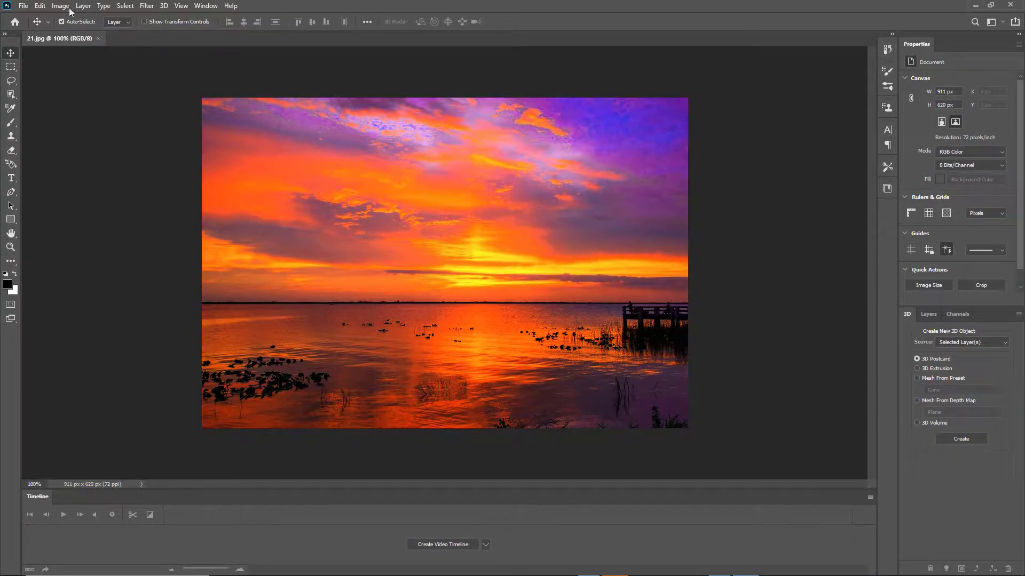